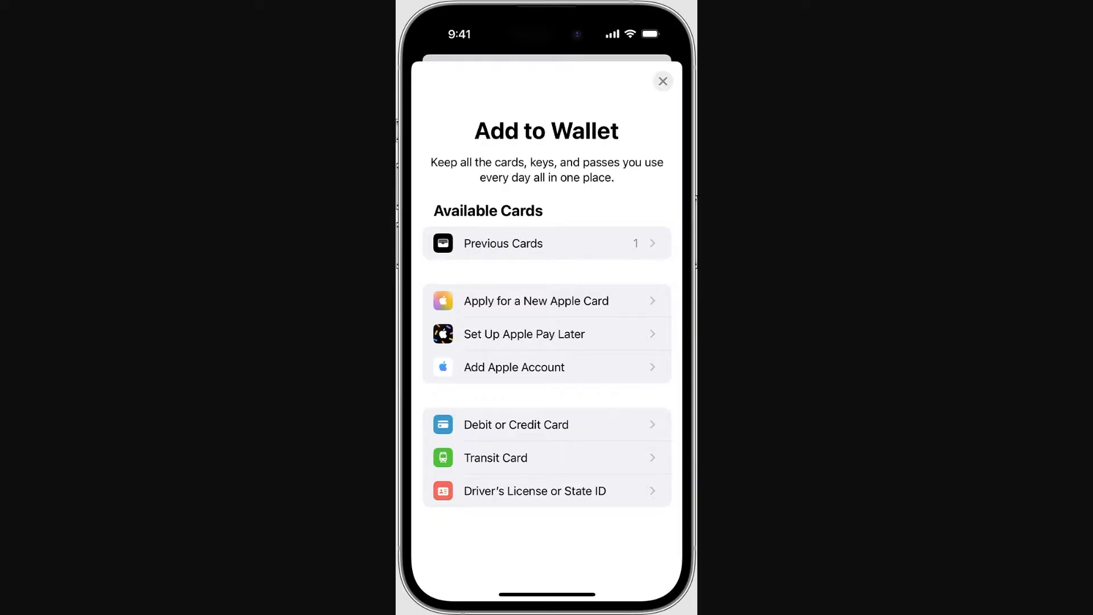
pyautogui.moveTo(938, 244)
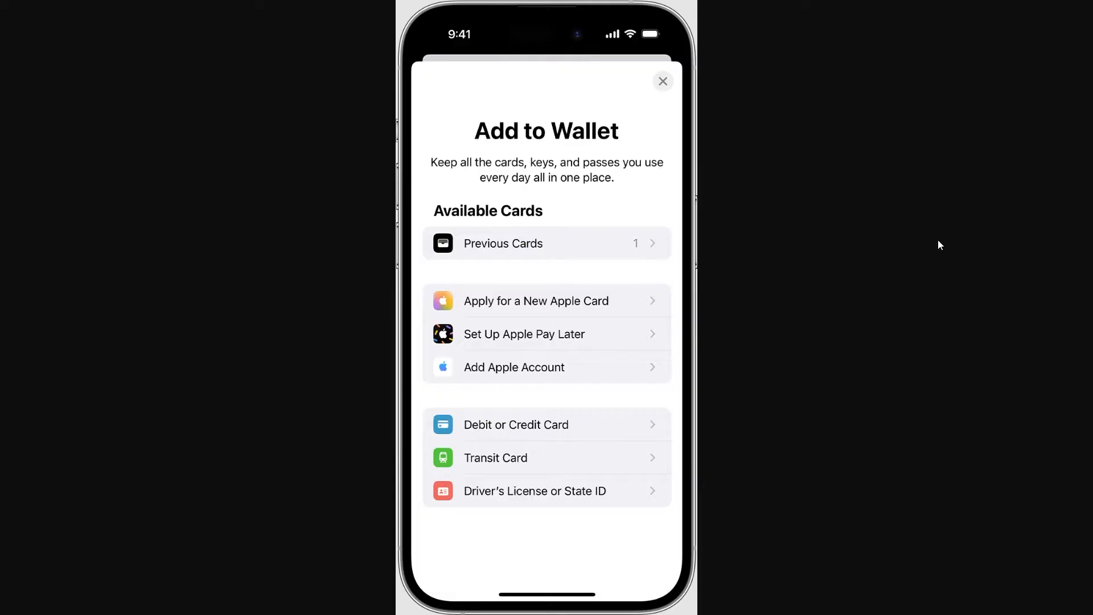
pyautogui.moveTo(375, 424)
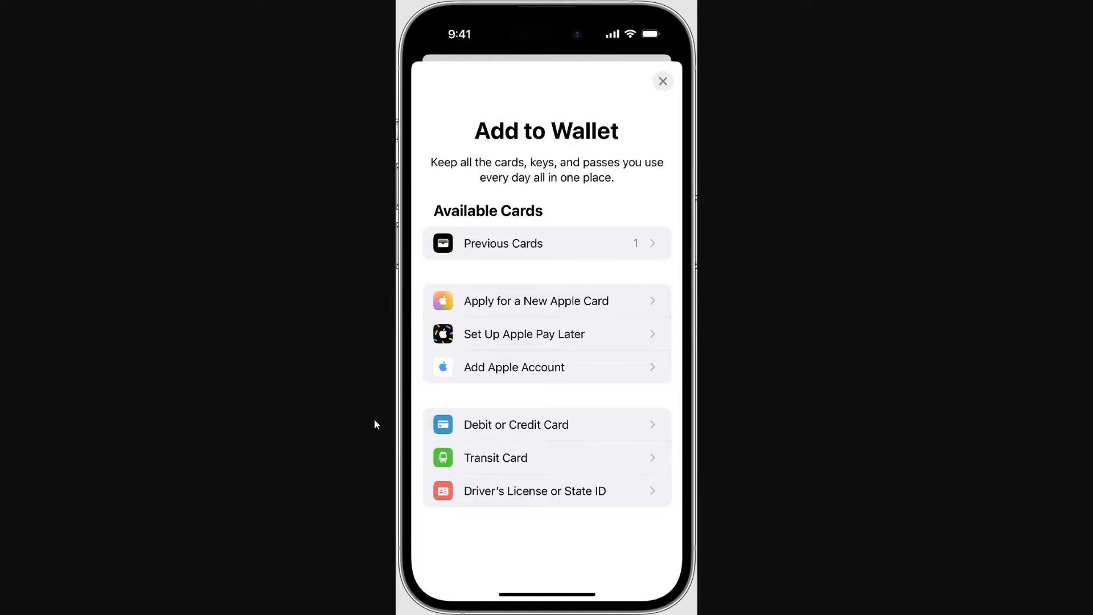
pyautogui.moveTo(571, 475)
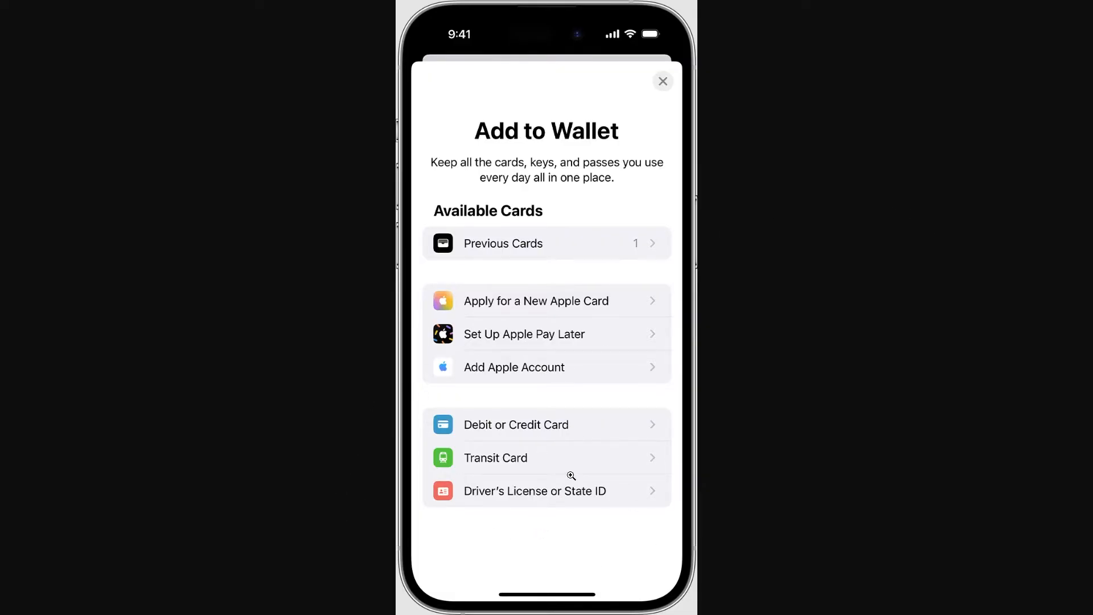
pyautogui.moveTo(582, 464)
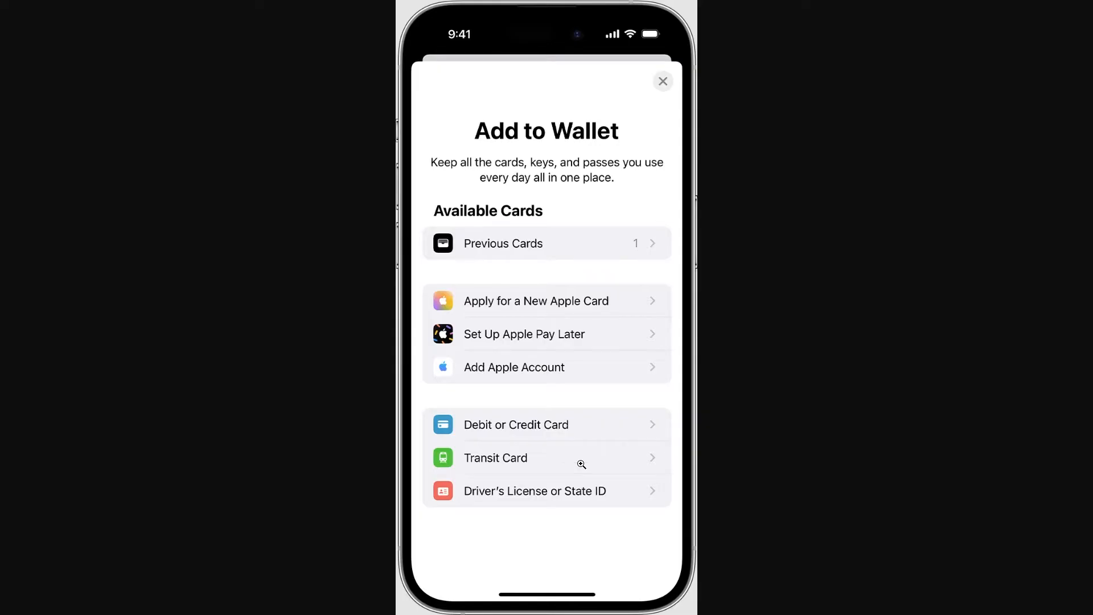
pyautogui.moveTo(599, 384)
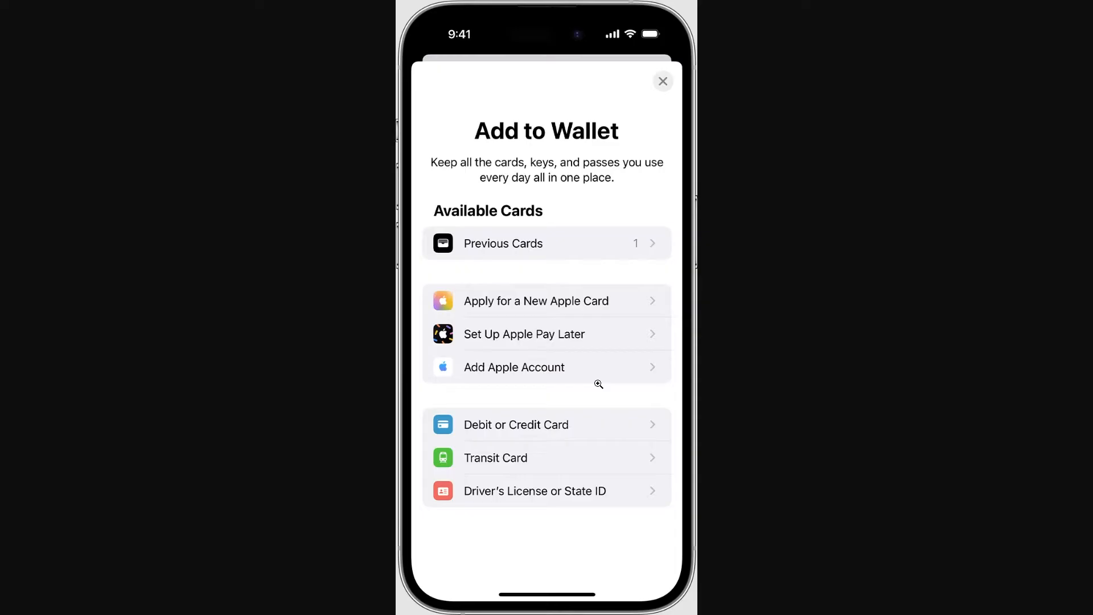